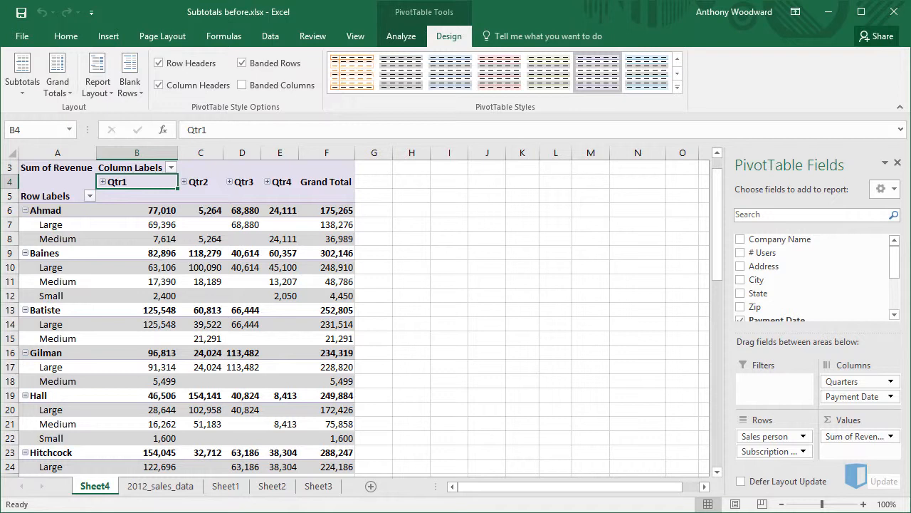
- Set PivotTable subtotals to show at the bottom of each salesperson's group
click(162, 209)
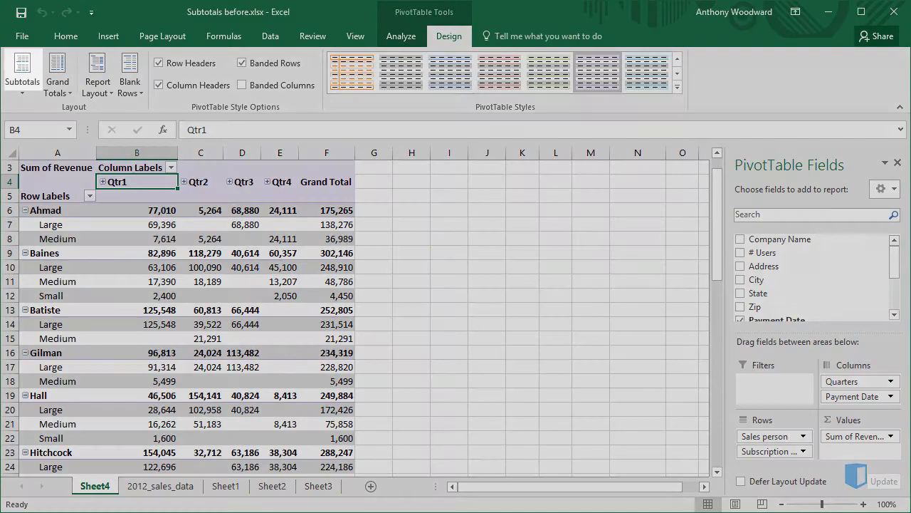
click(22, 71)
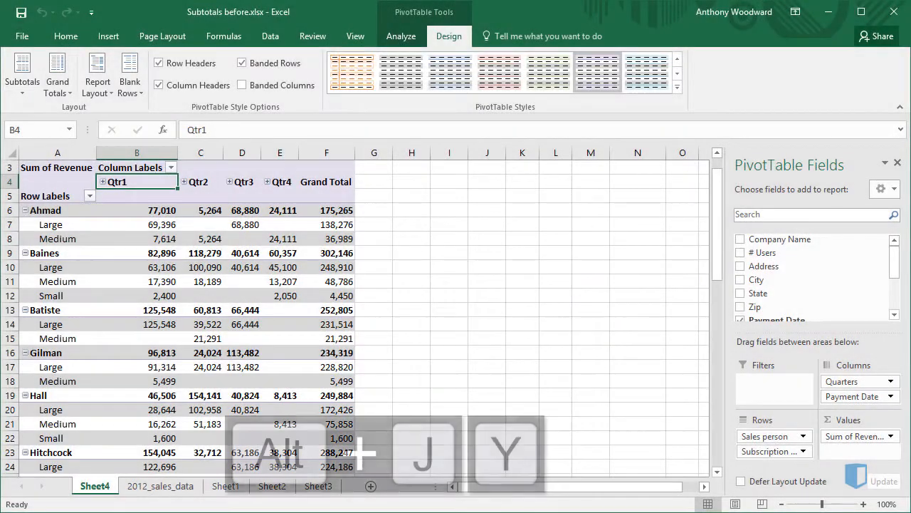
key(T)
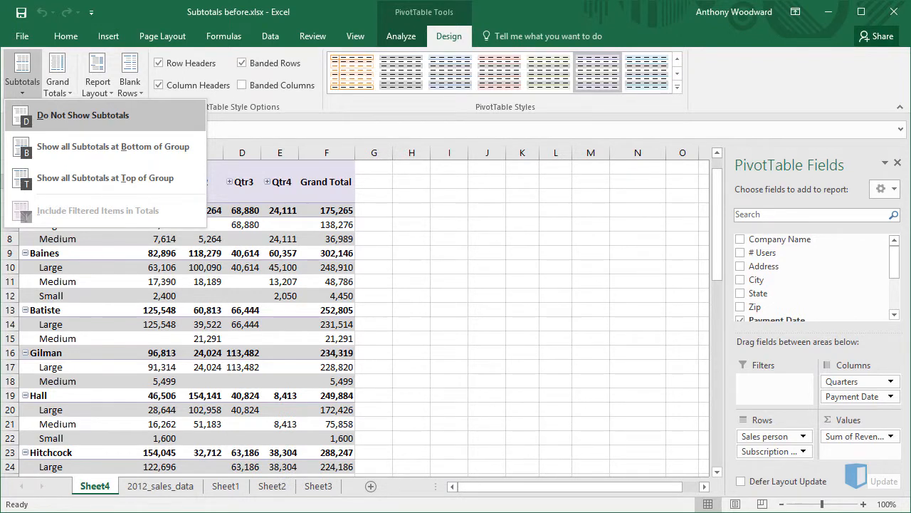
mouse_move(113, 146)
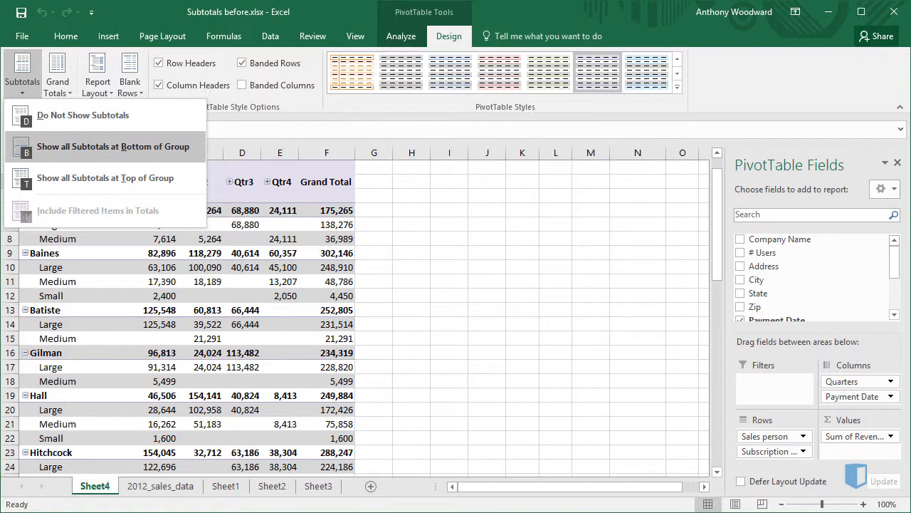
click(112, 146)
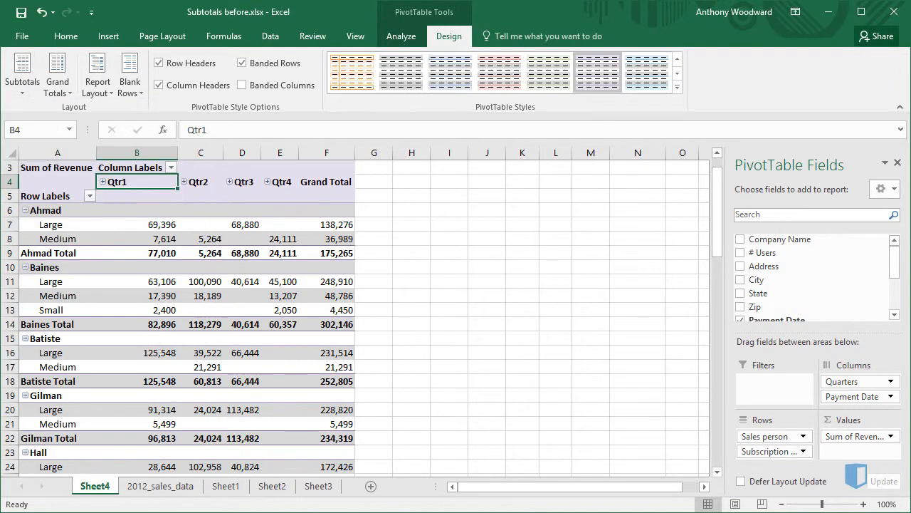